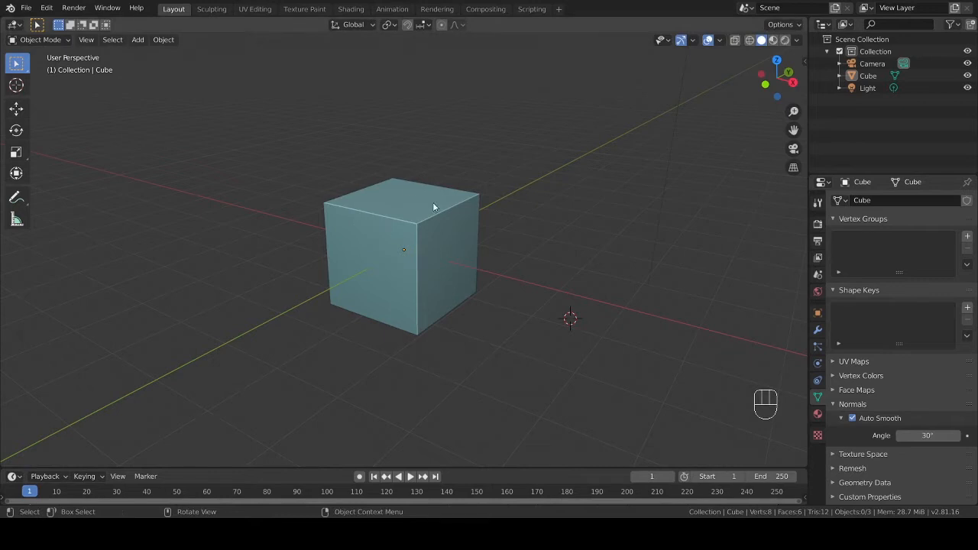
# Delete the default cube and switch to top orthographic view
pyautogui.click(400, 252)
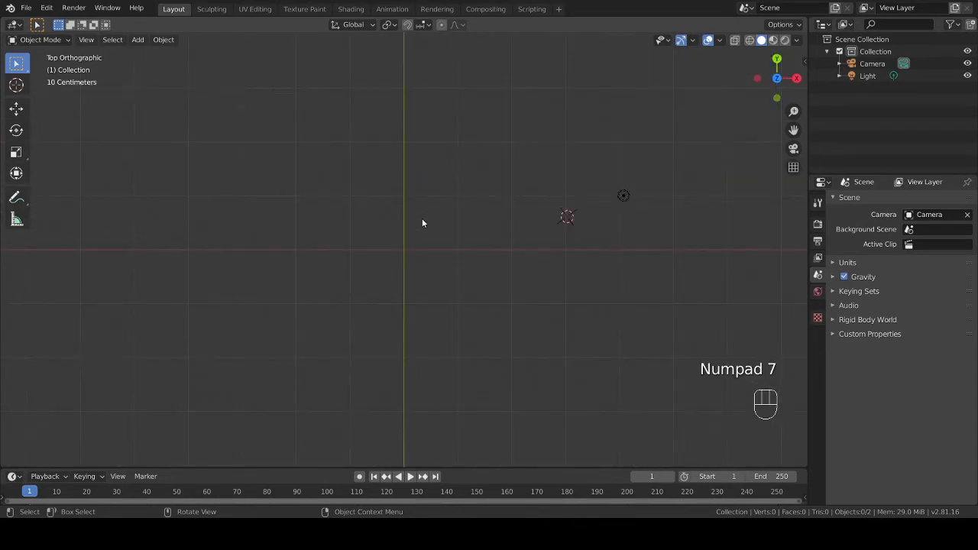
pyautogui.press('KP_7')
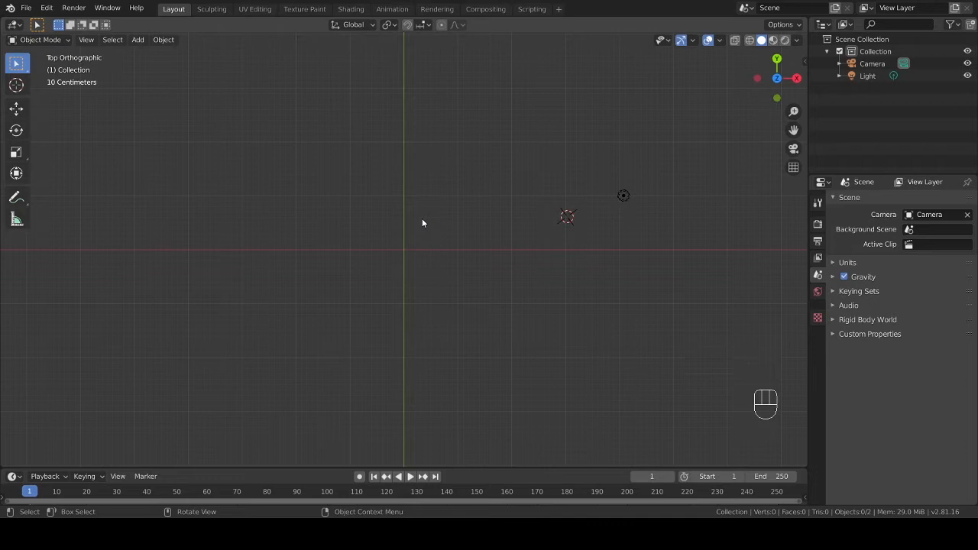
pyautogui.moveTo(283, 220)
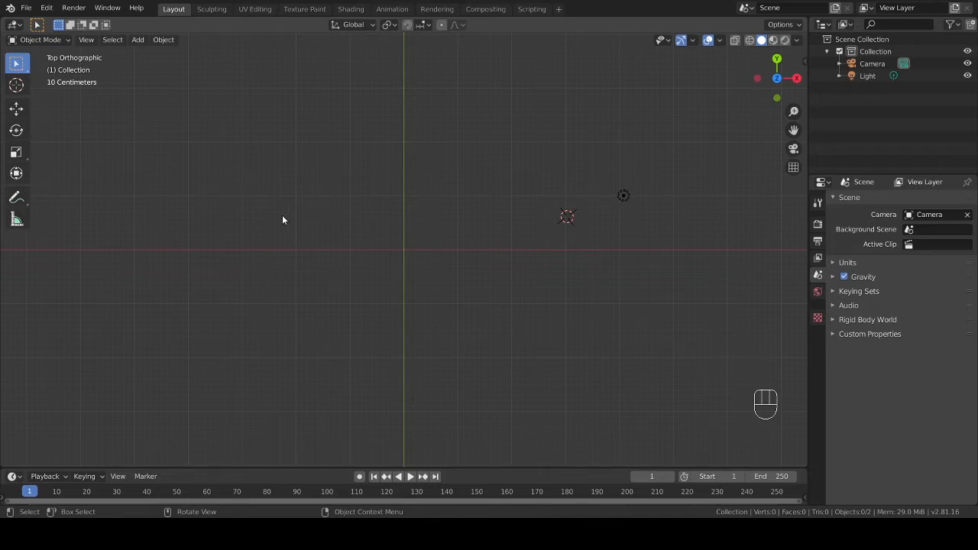
# Add a Bezier curve, move it further left, and enter Edit Mode on its points
pyautogui.press('shift+a')
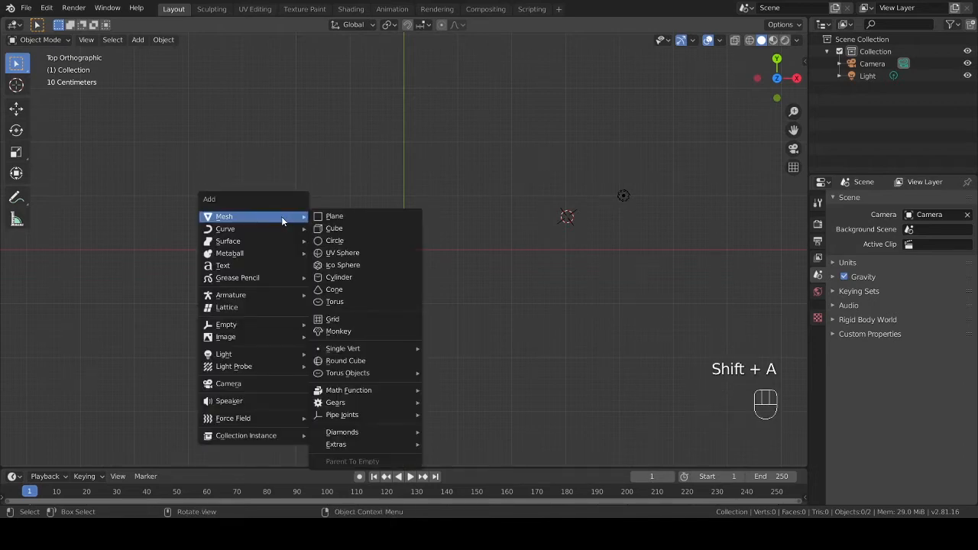
pyautogui.moveTo(226, 229)
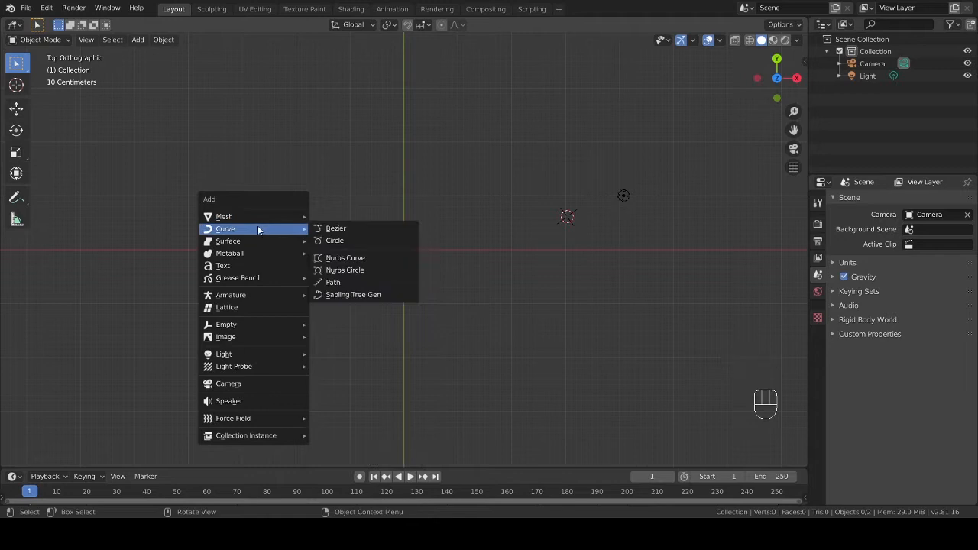
pyautogui.moveTo(336, 229)
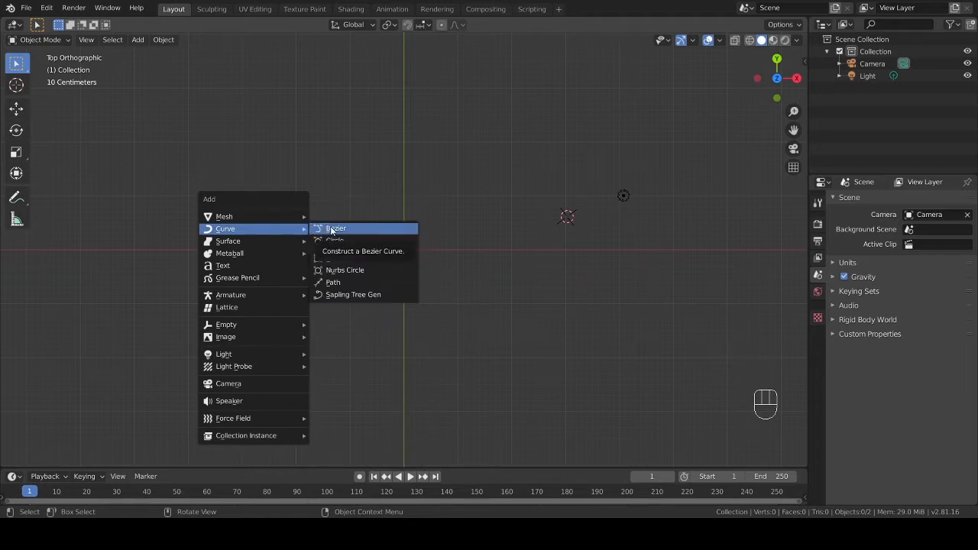
pyautogui.click(335, 229)
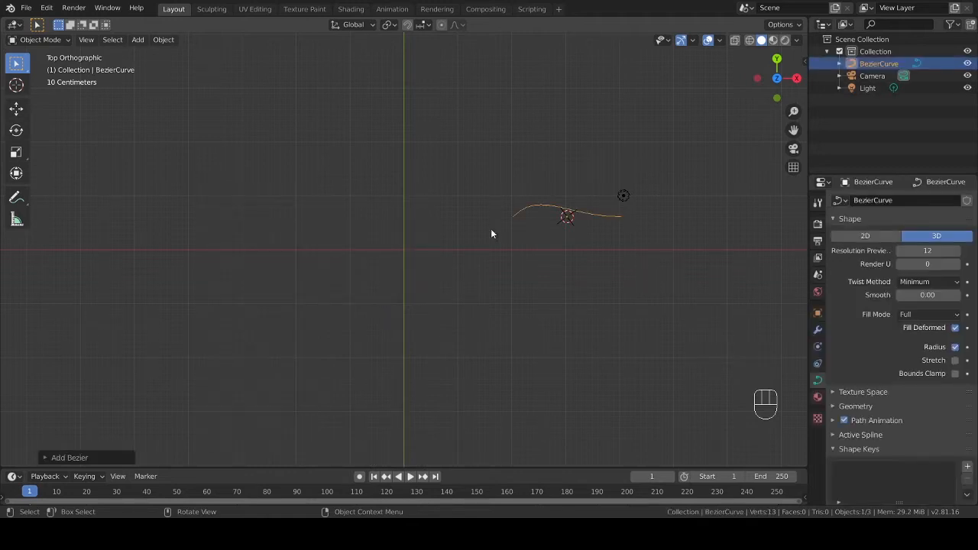
pyautogui.press('g')
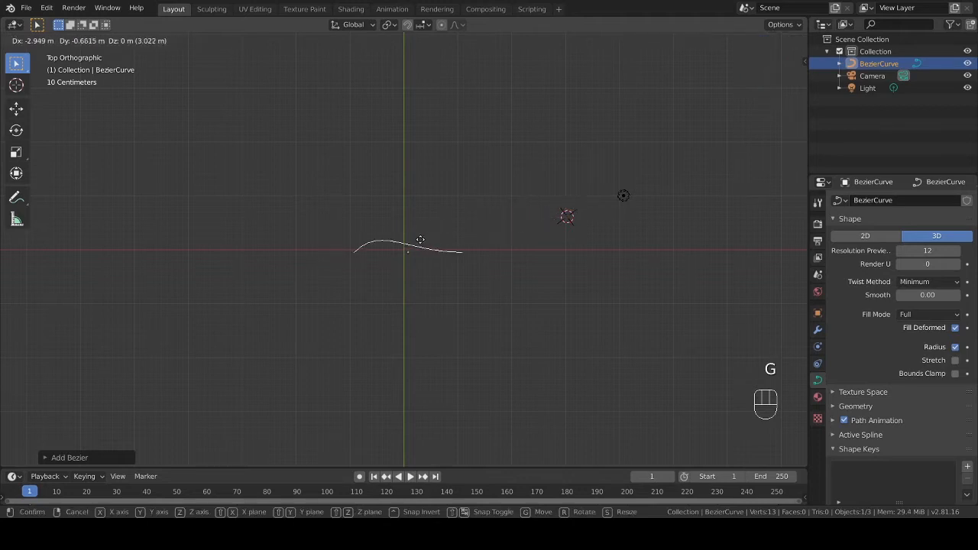
pyautogui.click(553, 277)
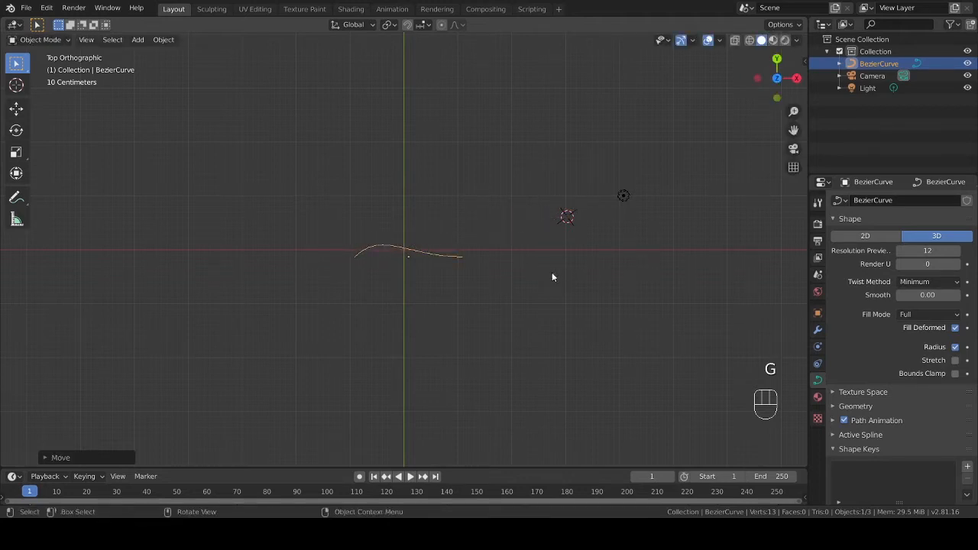
pyautogui.press('Tab')
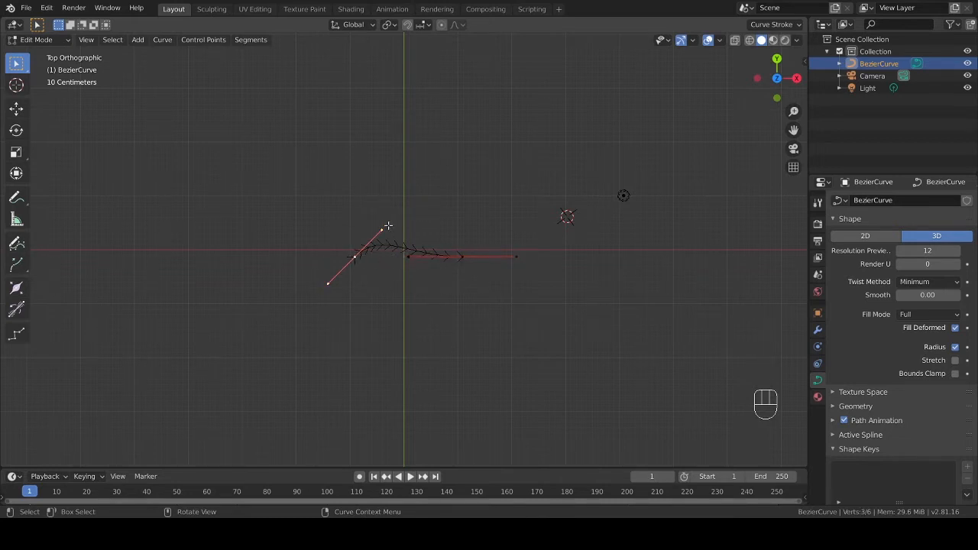
# Move the left control point into an upward bend and give it Aligned handles
pyautogui.press('r')
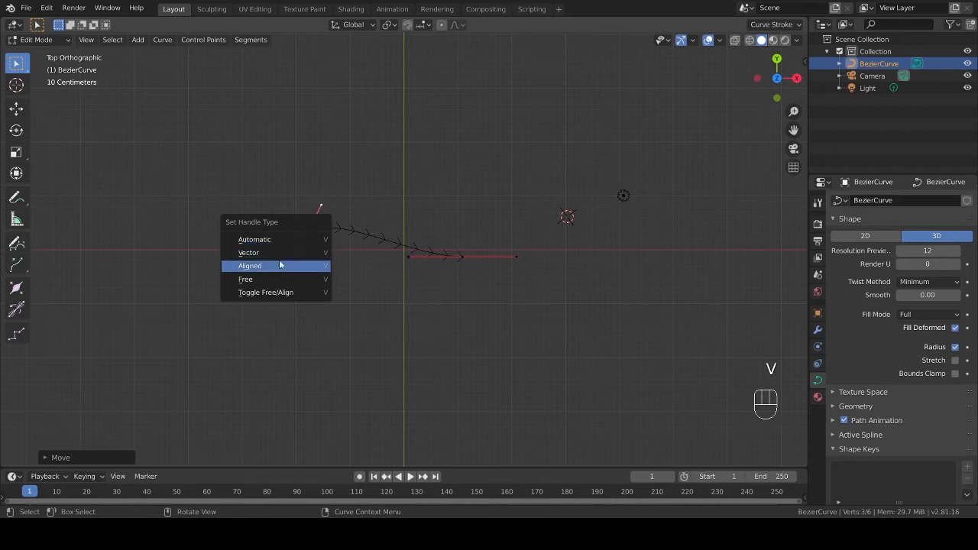
pyautogui.click(249, 266)
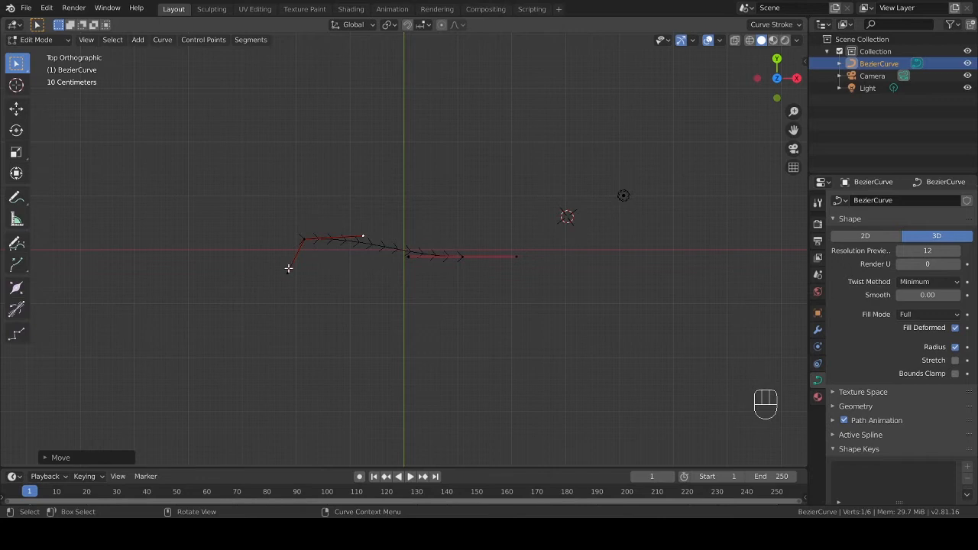
# Extrude a new point to the far left and set its handles to Free
pyautogui.press('g')
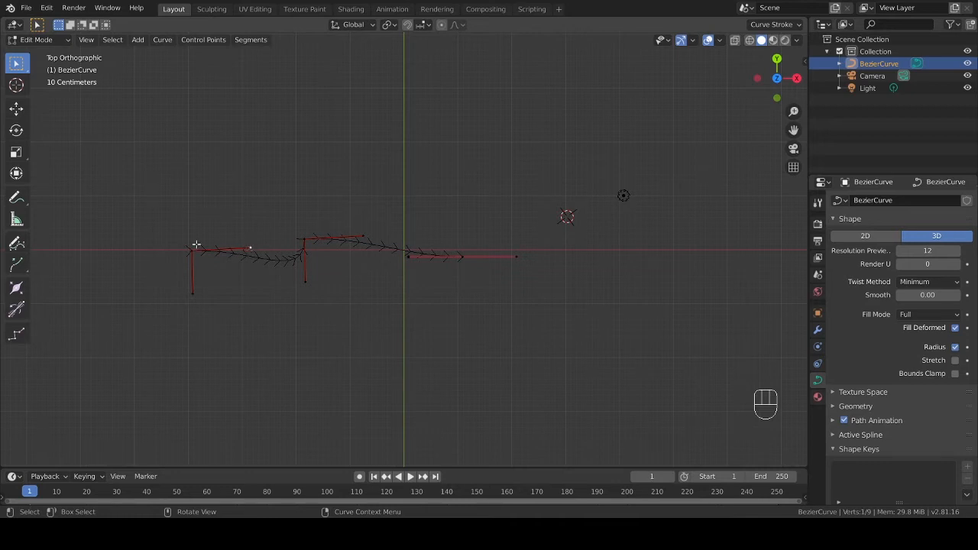
pyautogui.press('v')
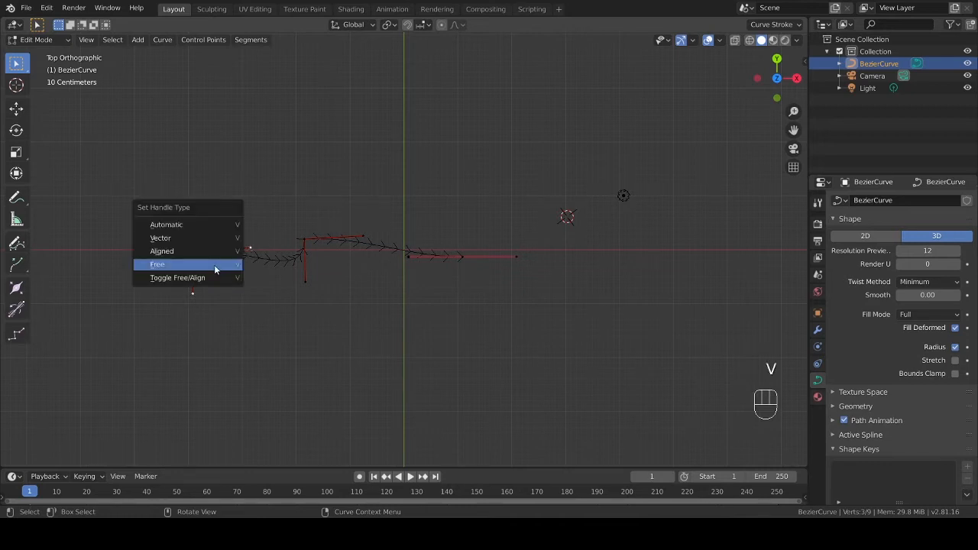
pyautogui.click(158, 263)
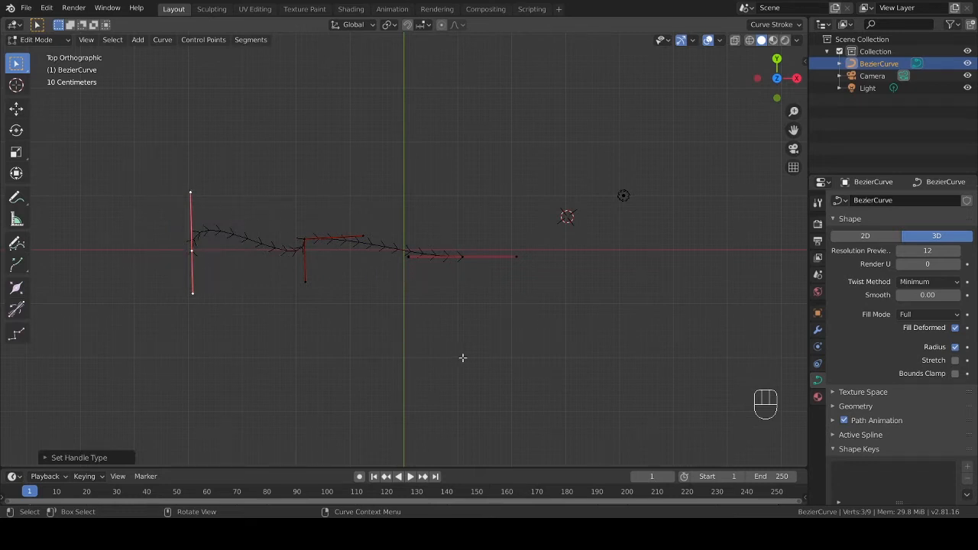
pyautogui.moveTo(440, 345)
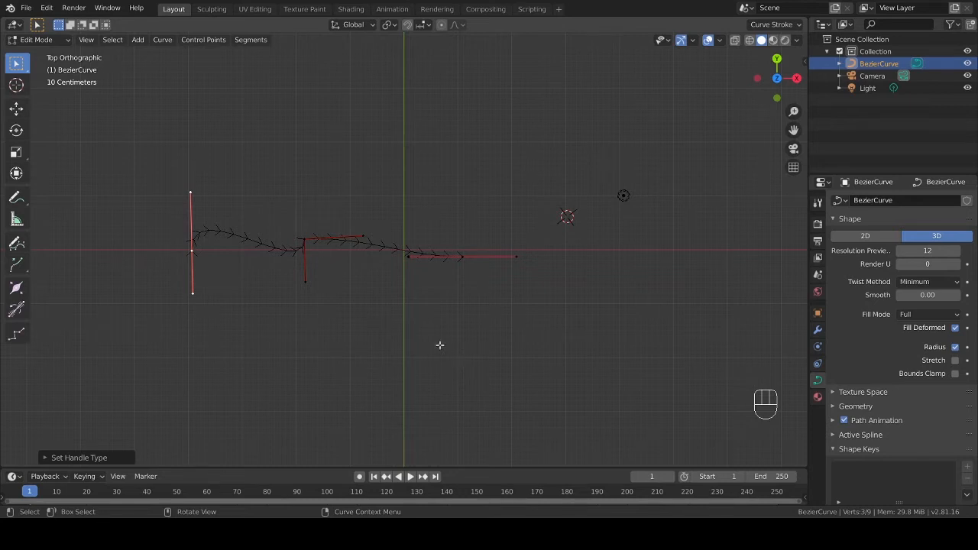
pyautogui.moveTo(321, 258)
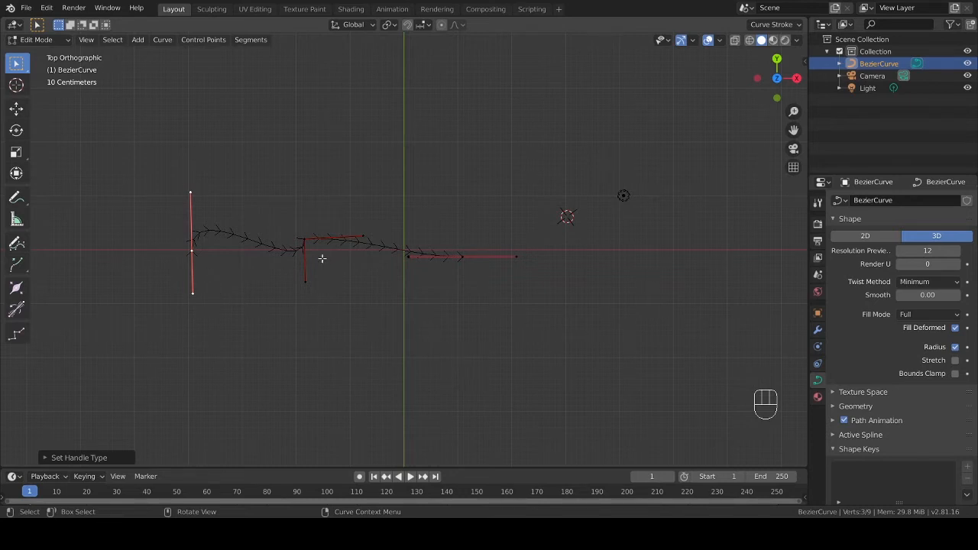
pyautogui.moveTo(390, 223)
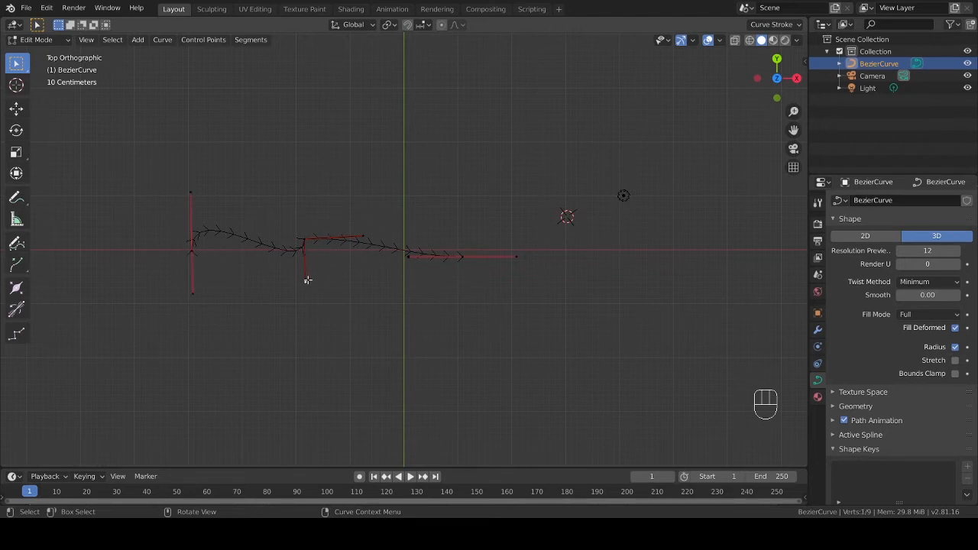
pyautogui.moveTo(301, 281)
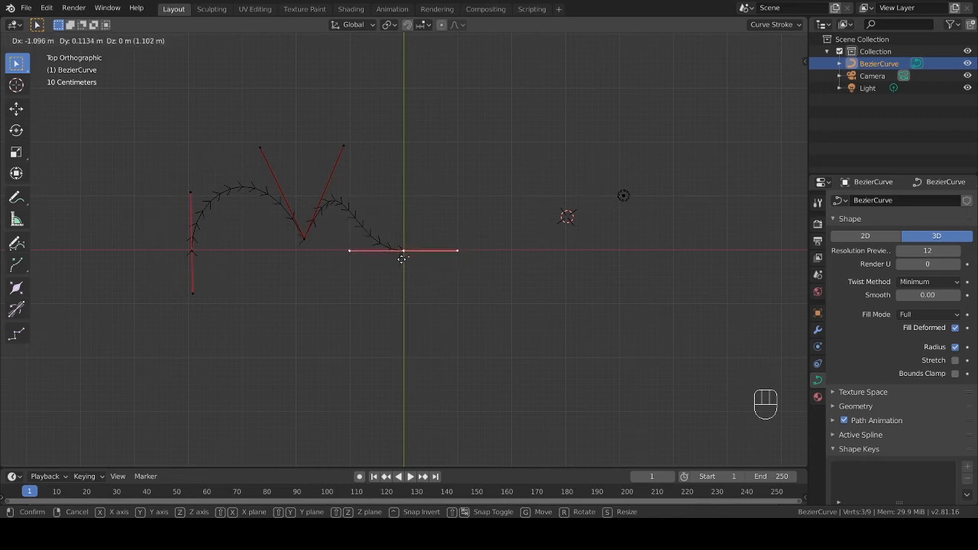
# Form the second lobe, shrink the middle-dip handles, and extrude a point for the bottom tip
pyautogui.press('r')
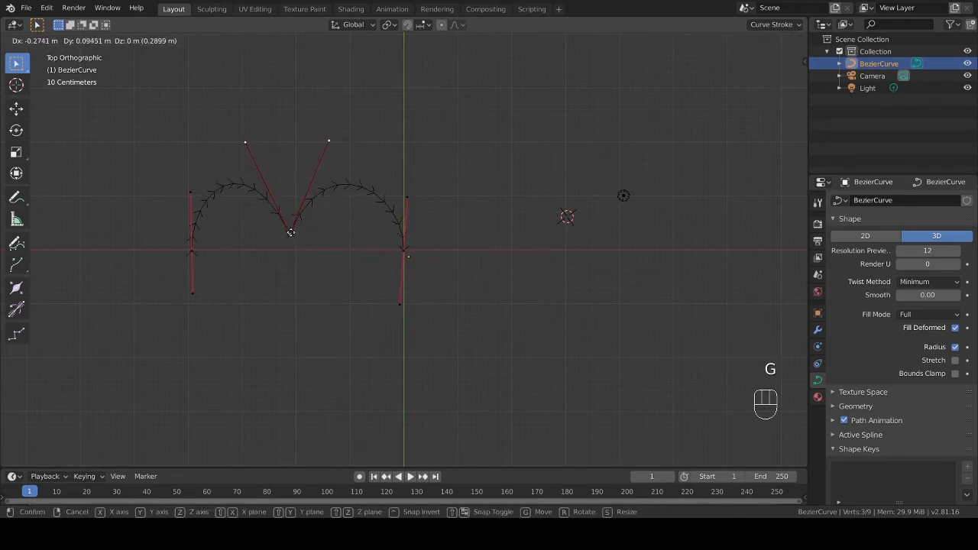
pyautogui.click(294, 244)
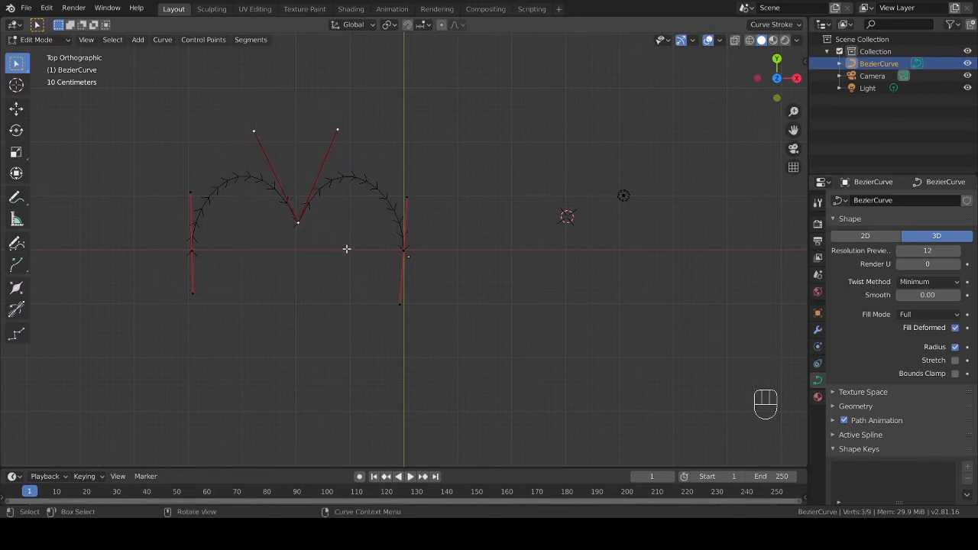
pyautogui.press('s')
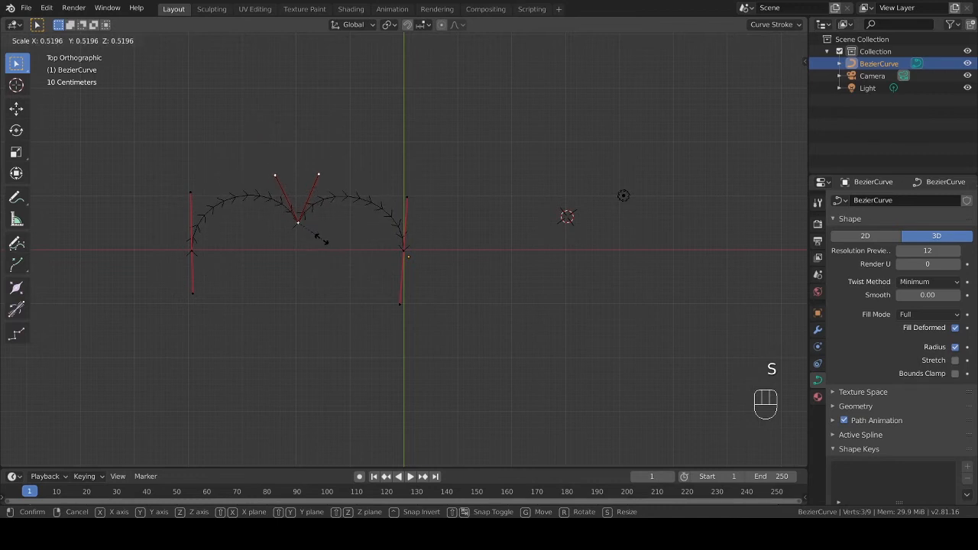
pyautogui.click(214, 253)
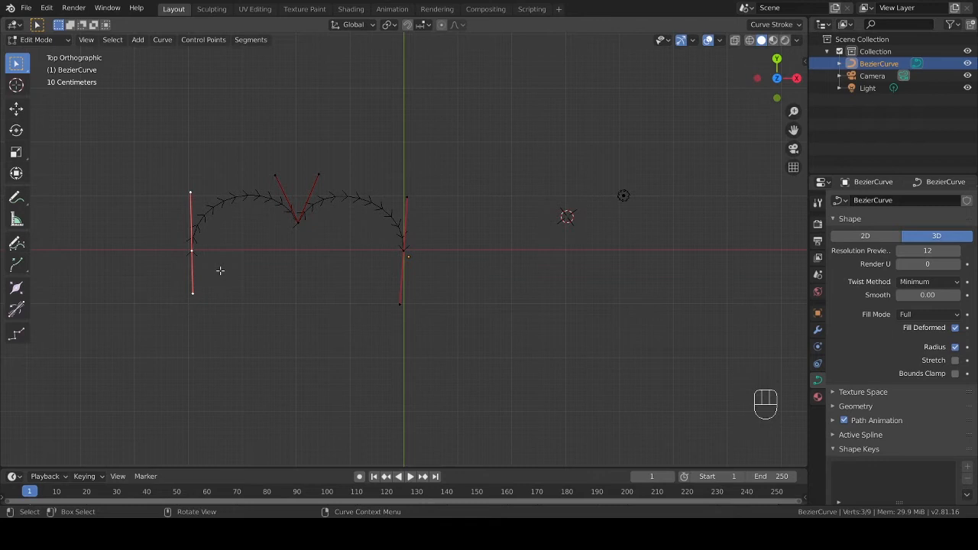
pyautogui.press('e')
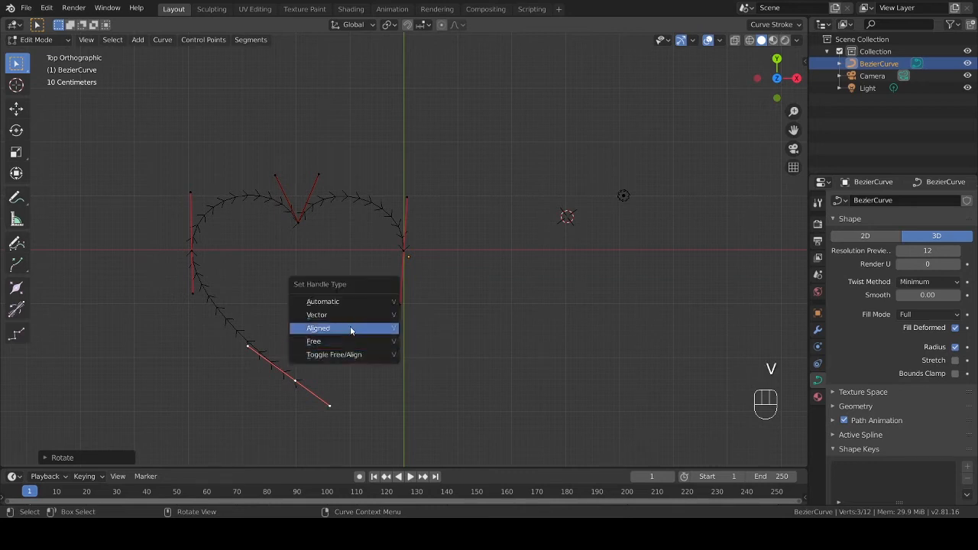
# Give the bottom tip point Aligned handles so both sides meet in a point
pyautogui.click(318, 327)
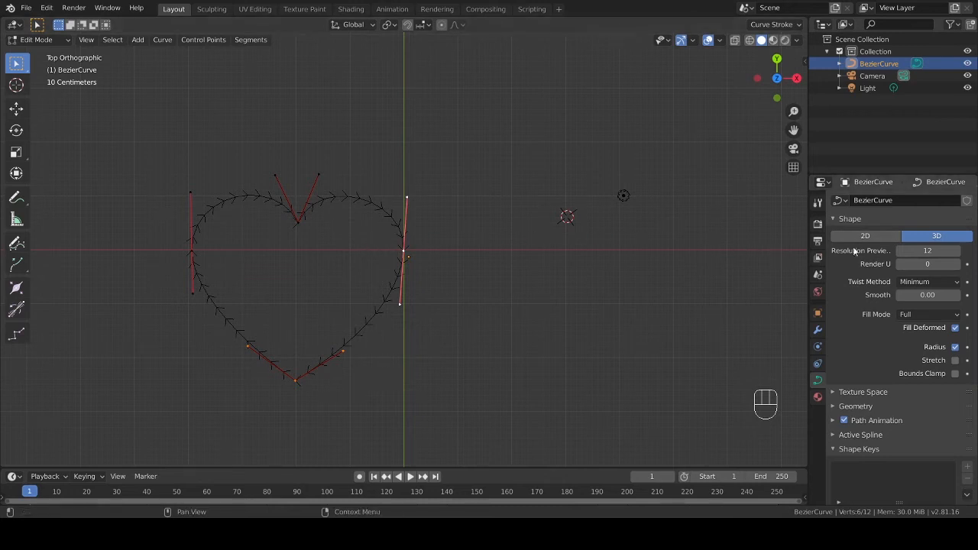
pyautogui.moveTo(865, 235)
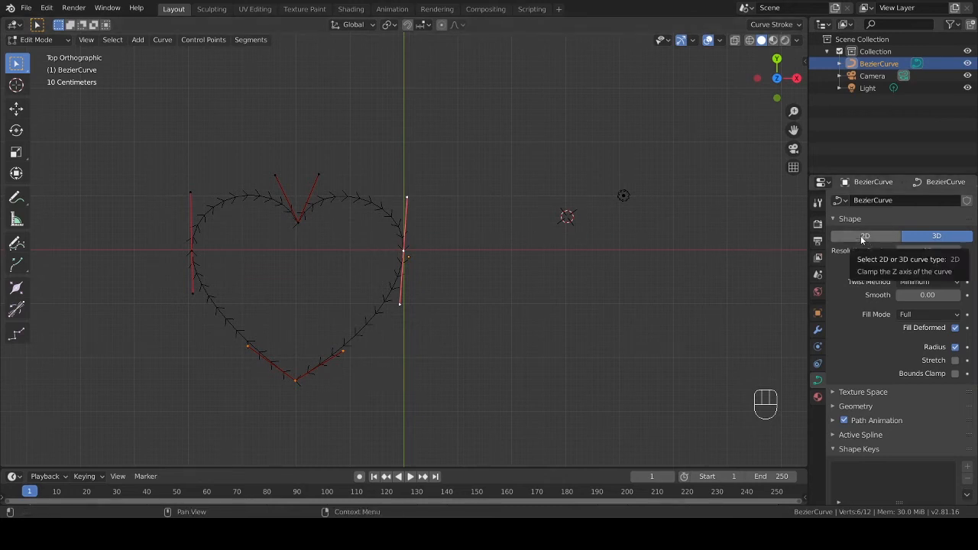
# Leave Edit Mode, move the heart curve to the centre, and set its Shape to 2D
pyautogui.press('Tab')
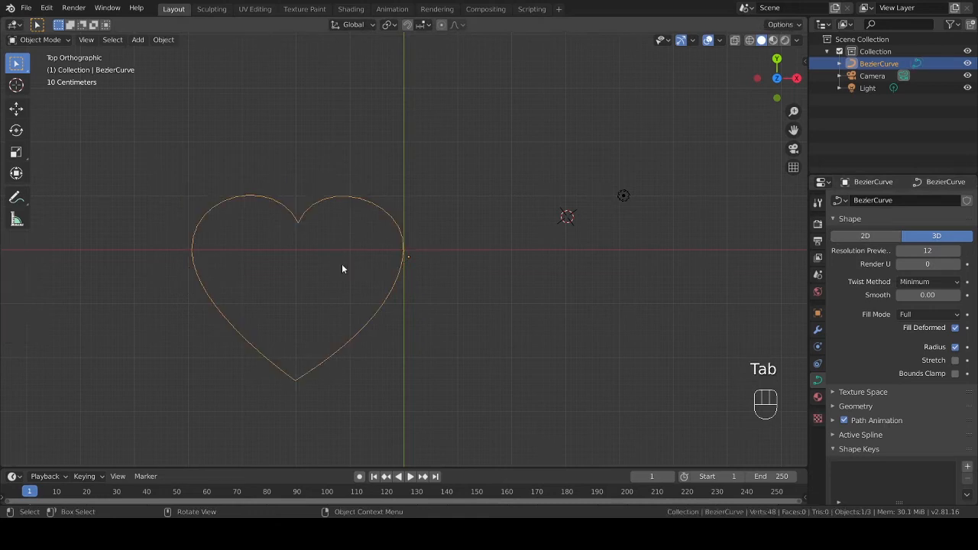
pyautogui.press('g')
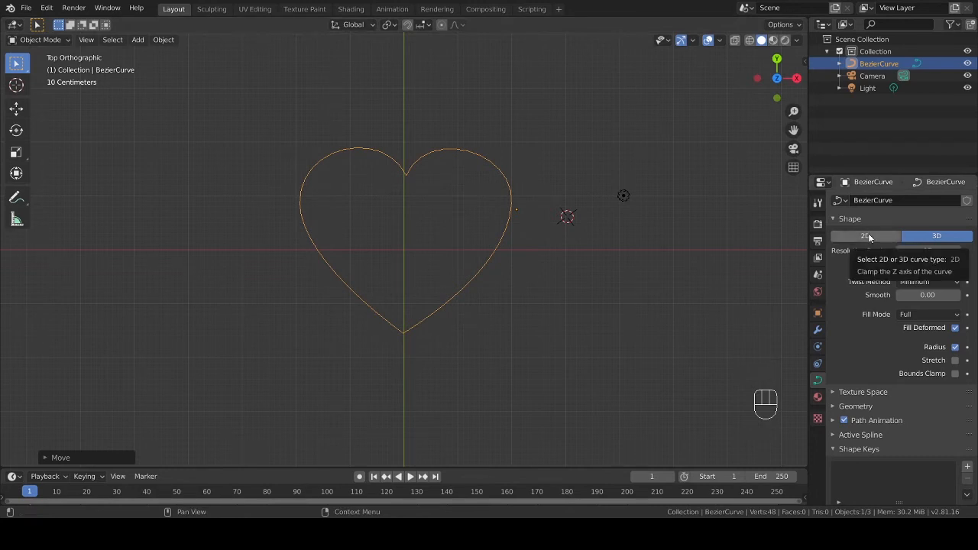
pyautogui.click(866, 235)
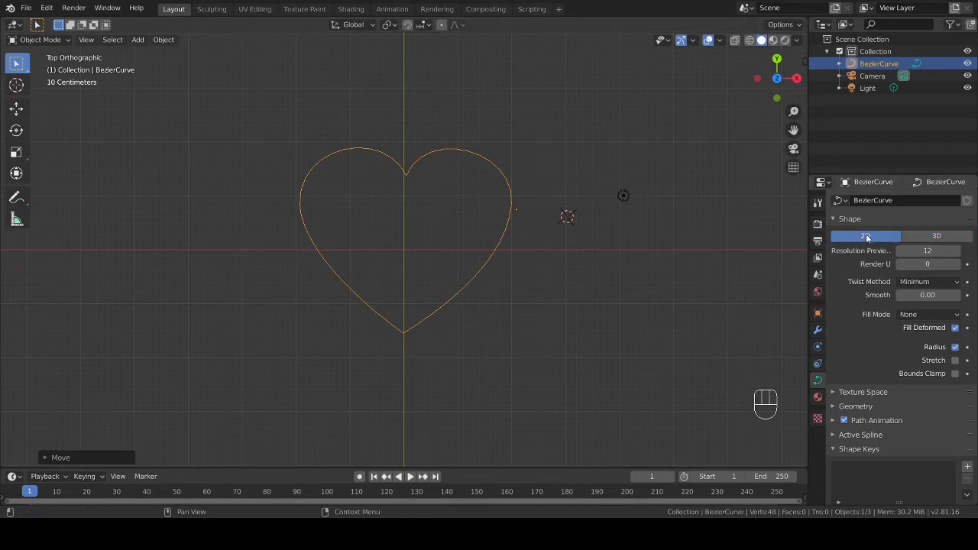
# Set the curve's Fill Mode to Both so the heart shows as a solid face
pyautogui.click(926, 314)
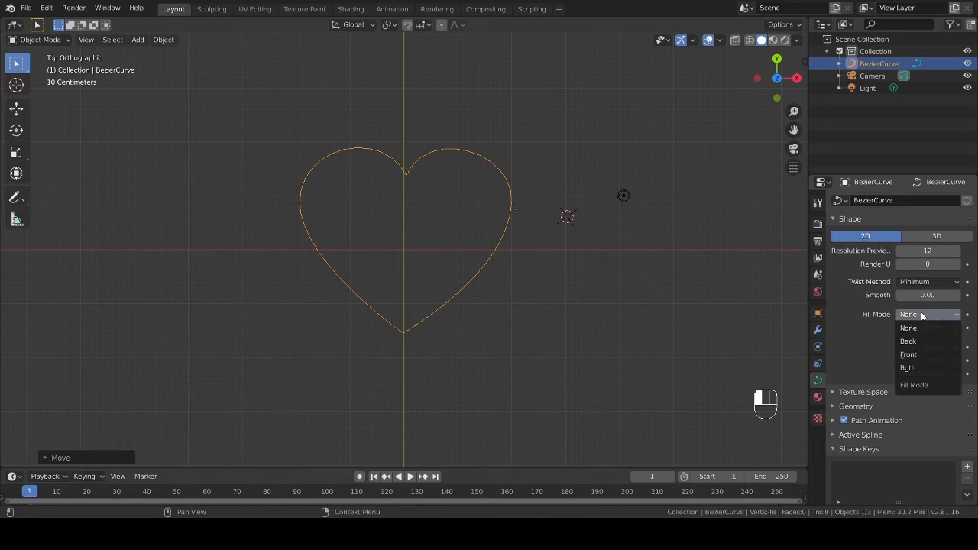
pyautogui.click(908, 366)
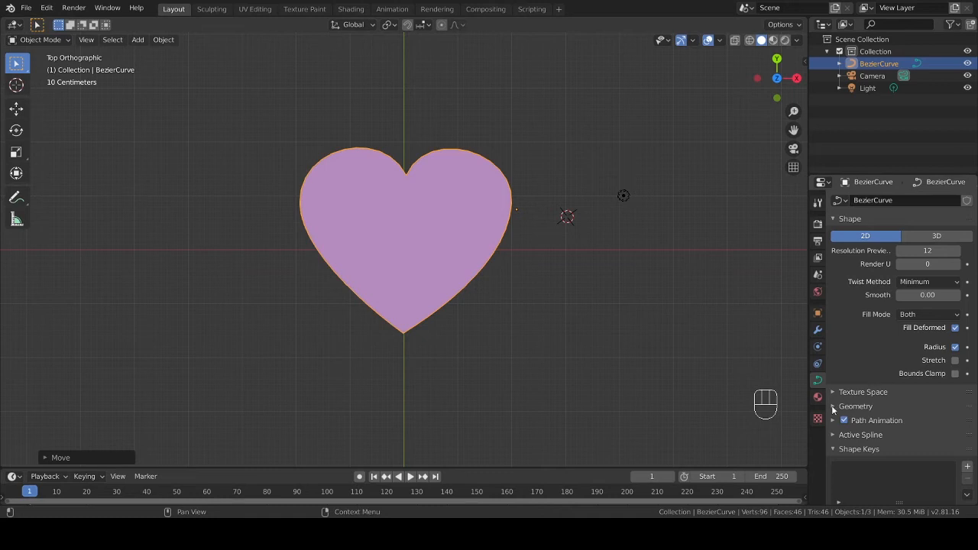
pyautogui.click(856, 406)
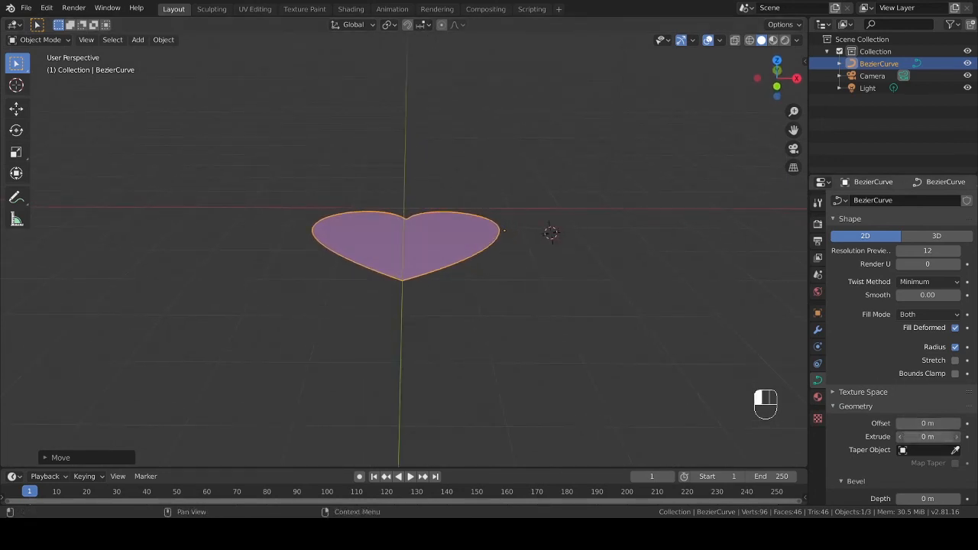
# Set the curve's Extrude to 0.31 m to give the heart thickness
pyautogui.click(925, 437)
pyautogui.write('.31')
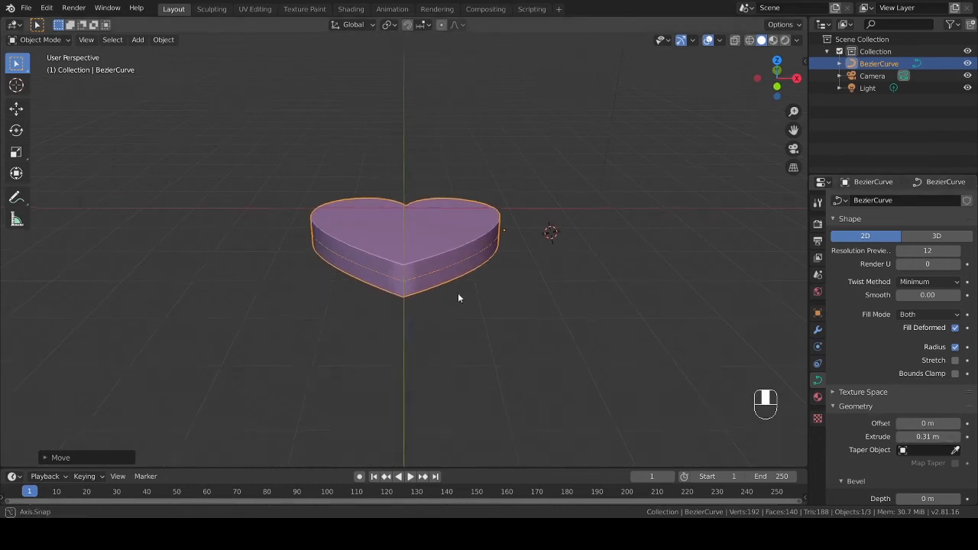
pyautogui.moveTo(458, 298); pyautogui.dragTo(447, 315)
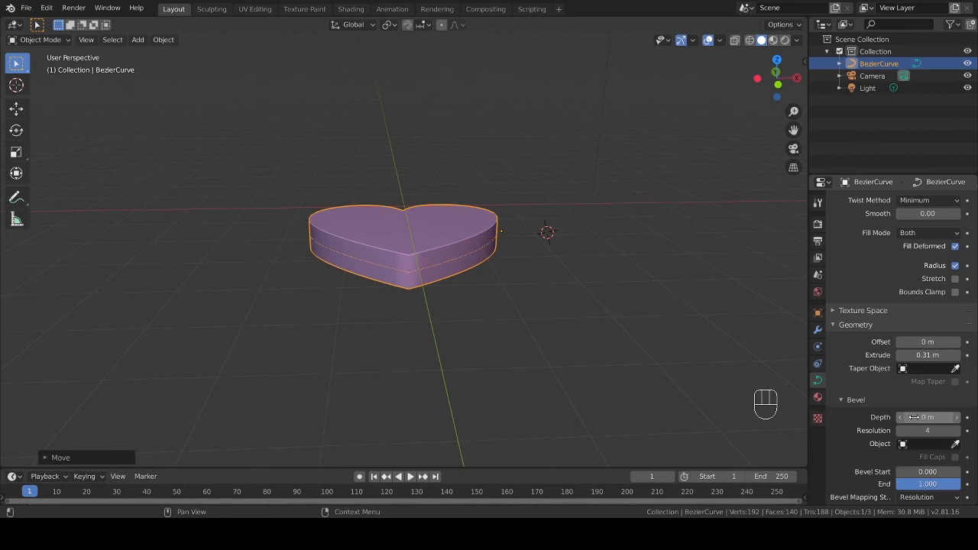
# Set Bevel Depth to 0.08 m, view from the top, and re-enter Edit Mode
pyautogui.click(928, 415)
pyautogui.write('.08')
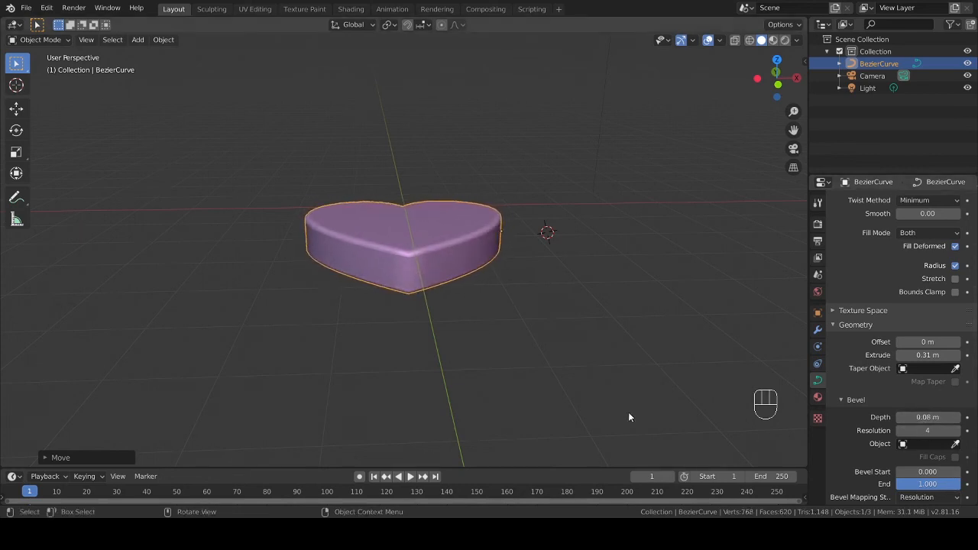
pyautogui.moveTo(630, 416); pyautogui.dragTo(520, 376)
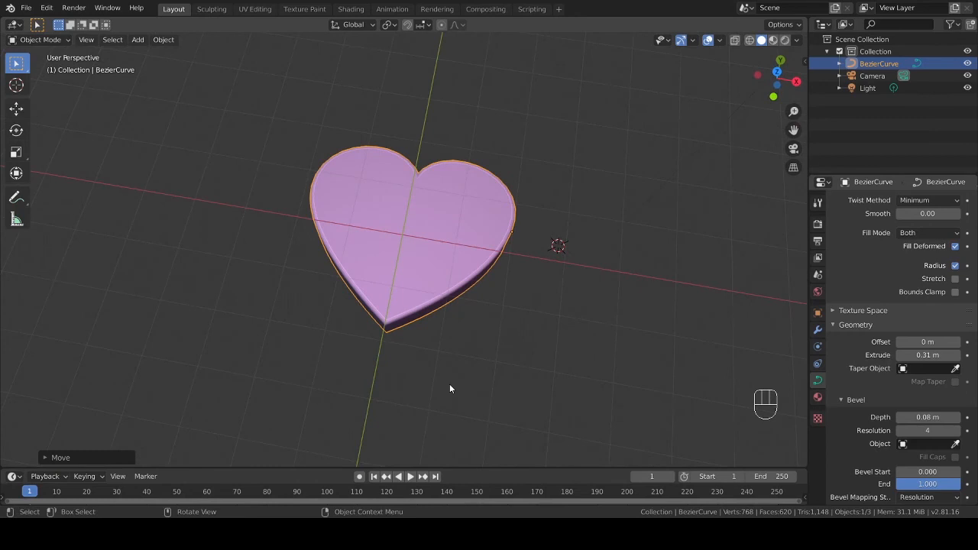
pyautogui.press('KP_7')
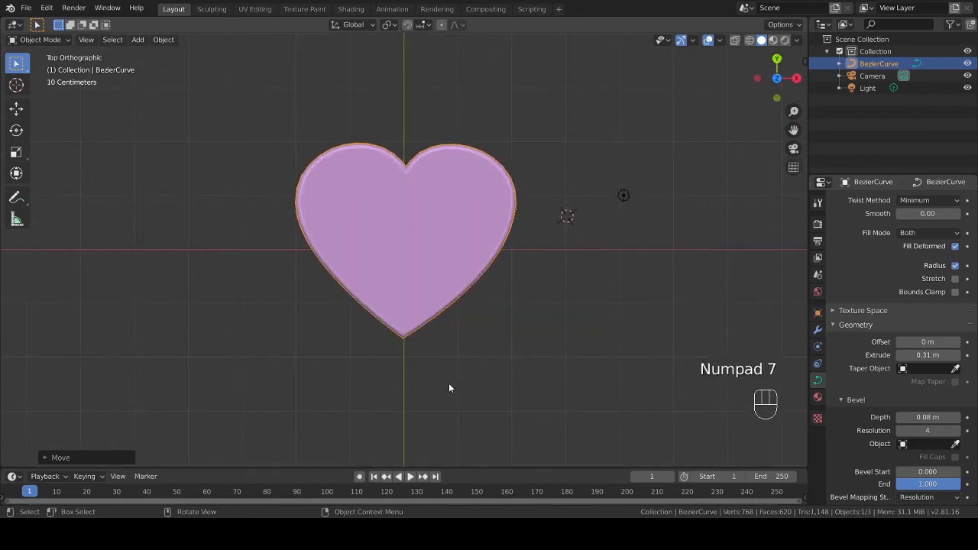
pyautogui.moveTo(304, 217)
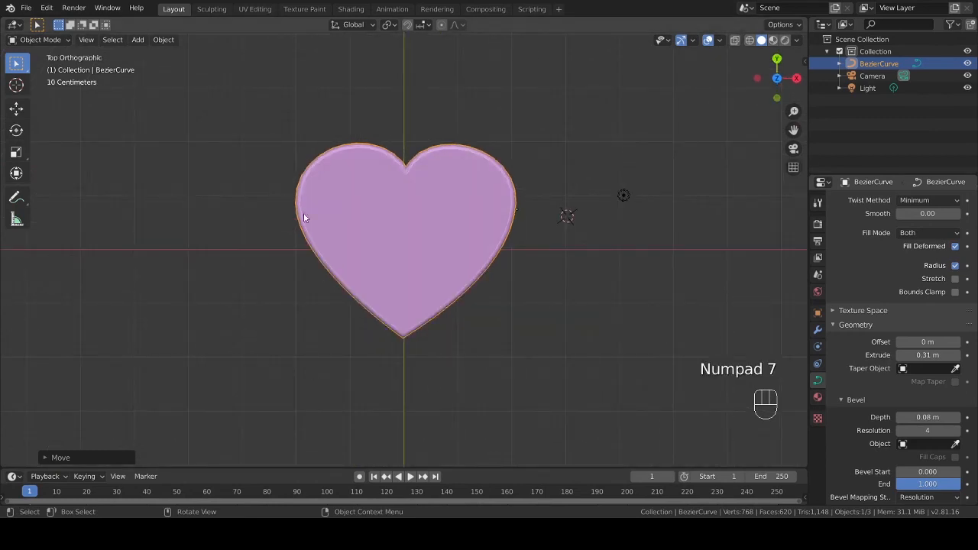
pyautogui.press('Tab')
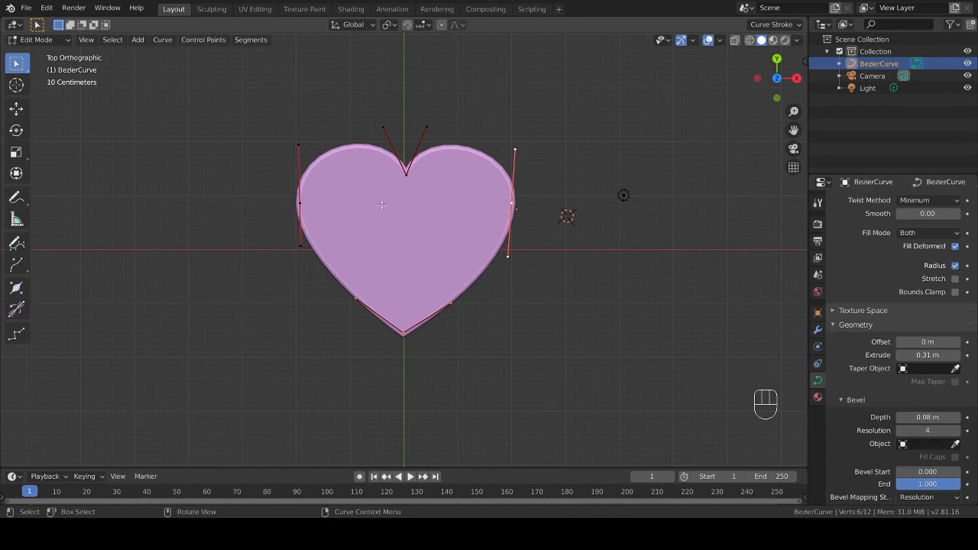
pyautogui.moveTo(375, 248)
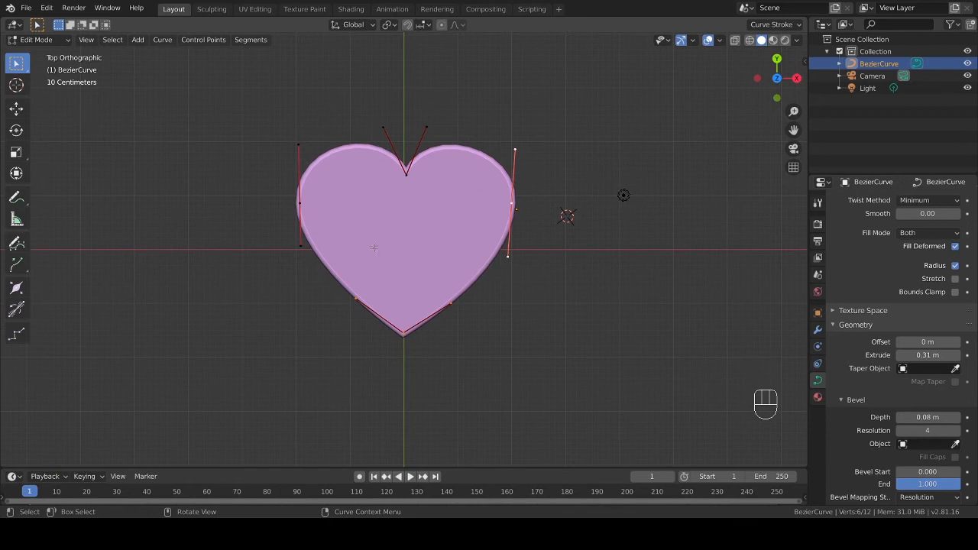
# Add a curve Circle, scale it down, and place it in the heart's left lobe
pyautogui.press('shift+a')
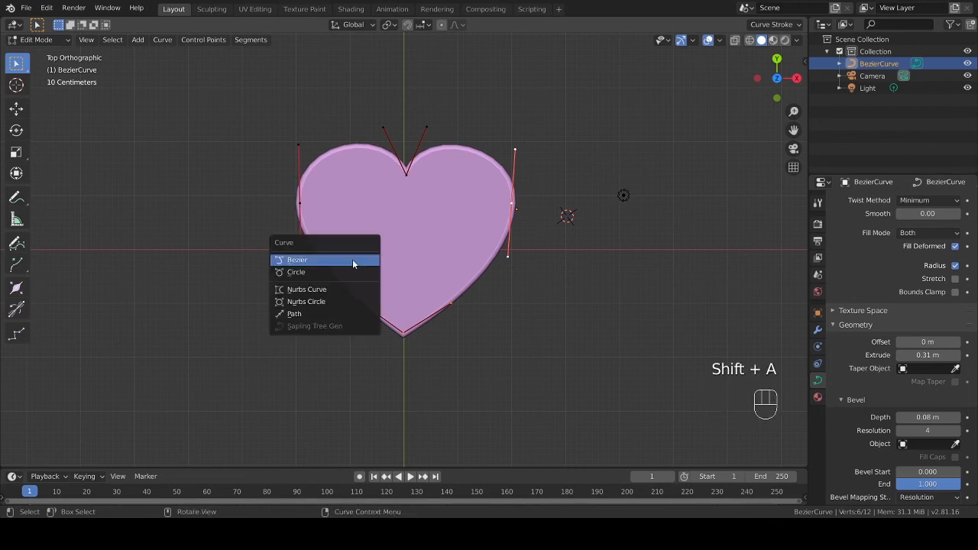
pyautogui.moveTo(297, 272)
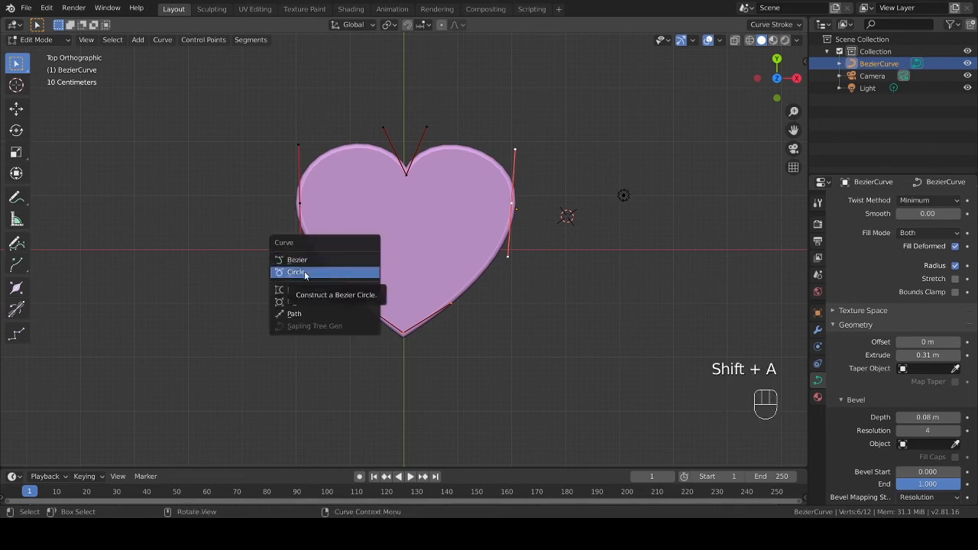
pyautogui.click(297, 272)
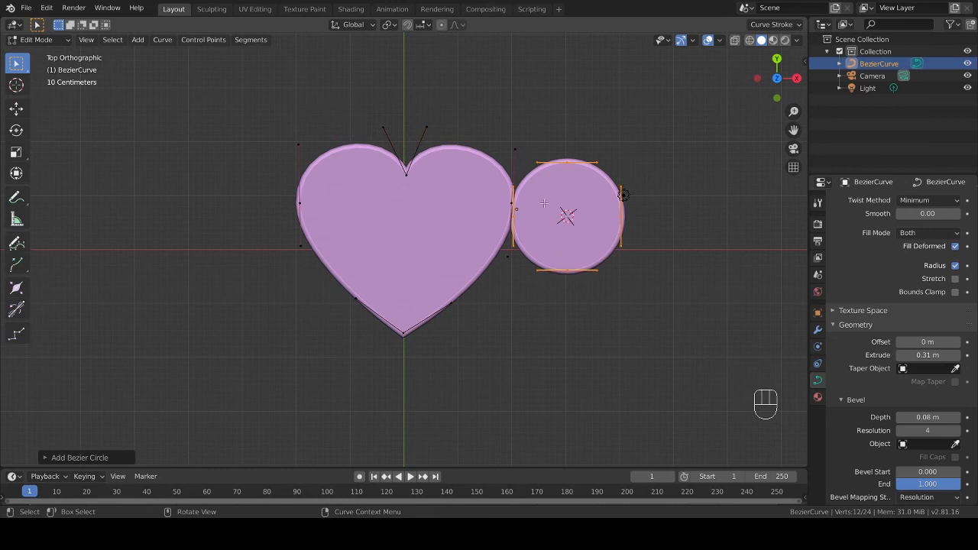
pyautogui.press('s')
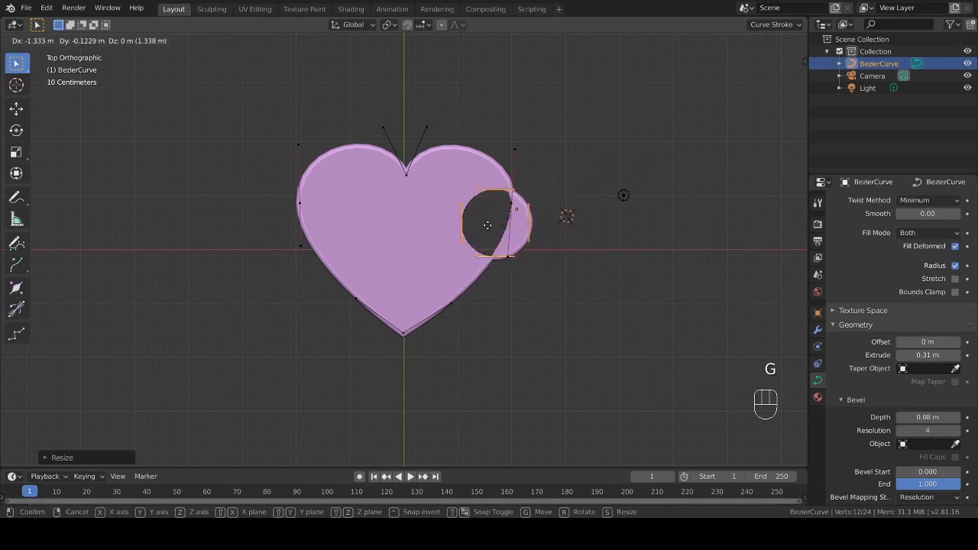
pyautogui.moveTo(486, 226); pyautogui.dragTo(397, 229)
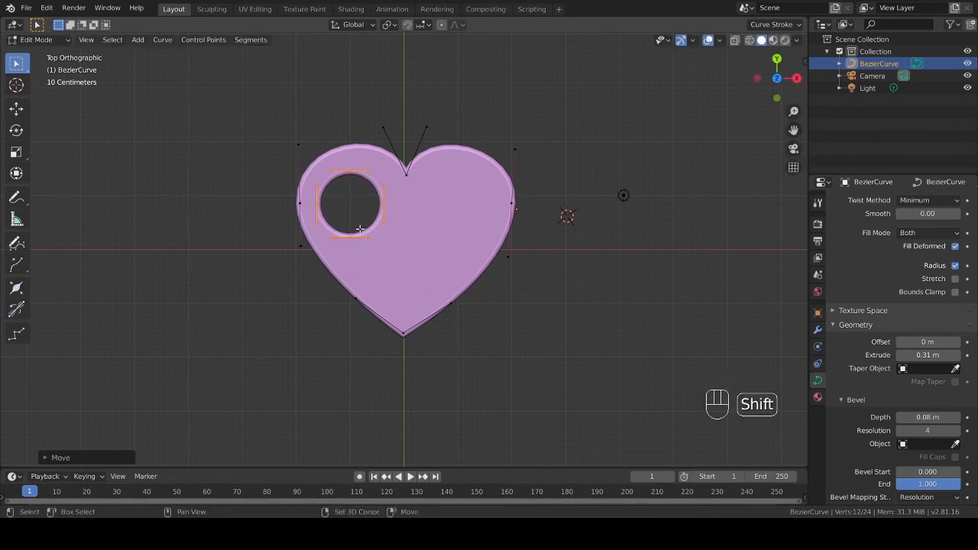
# Duplicate the circle into the right lobe and return to Object Mode
pyautogui.press('shift+d')
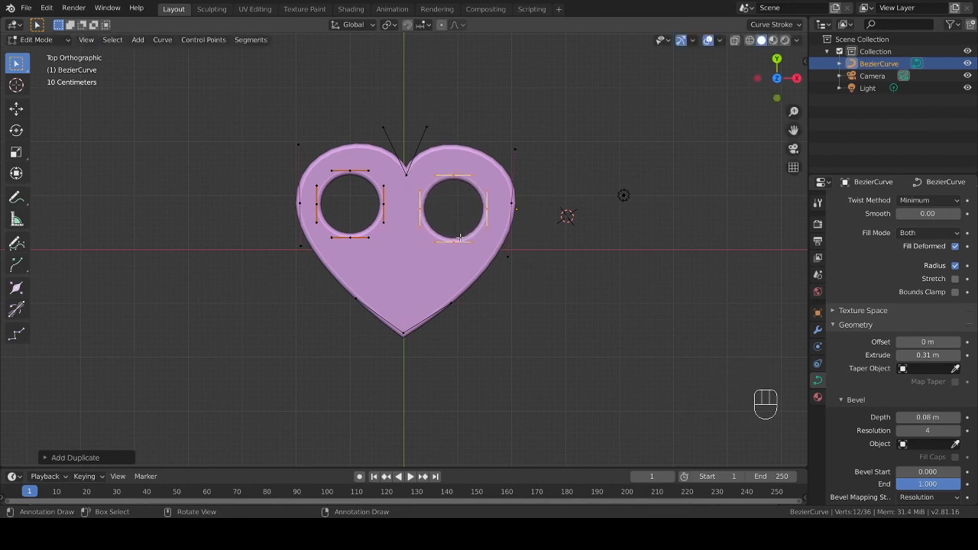
pyautogui.press('Tab')
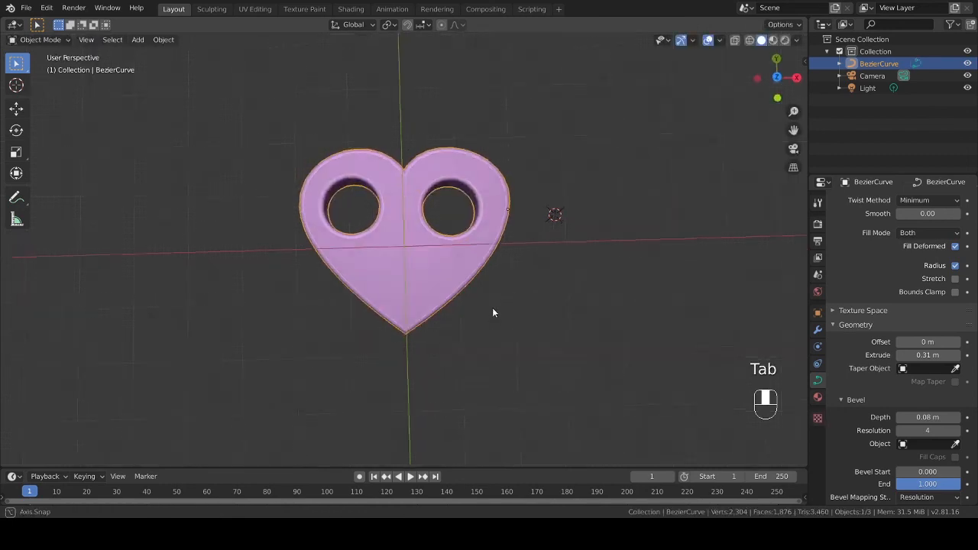
pyautogui.moveTo(492, 312); pyautogui.dragTo(498, 316)
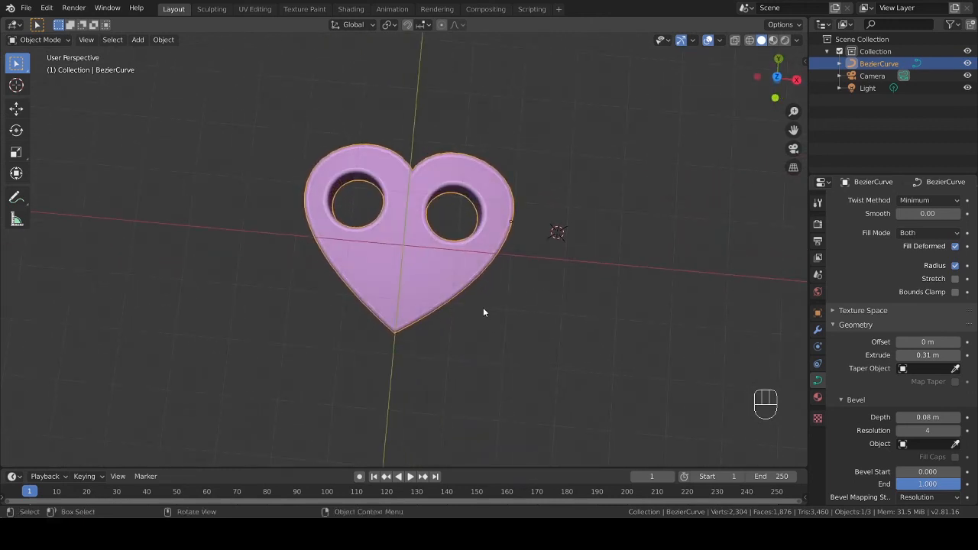
pyautogui.press('KP_7')
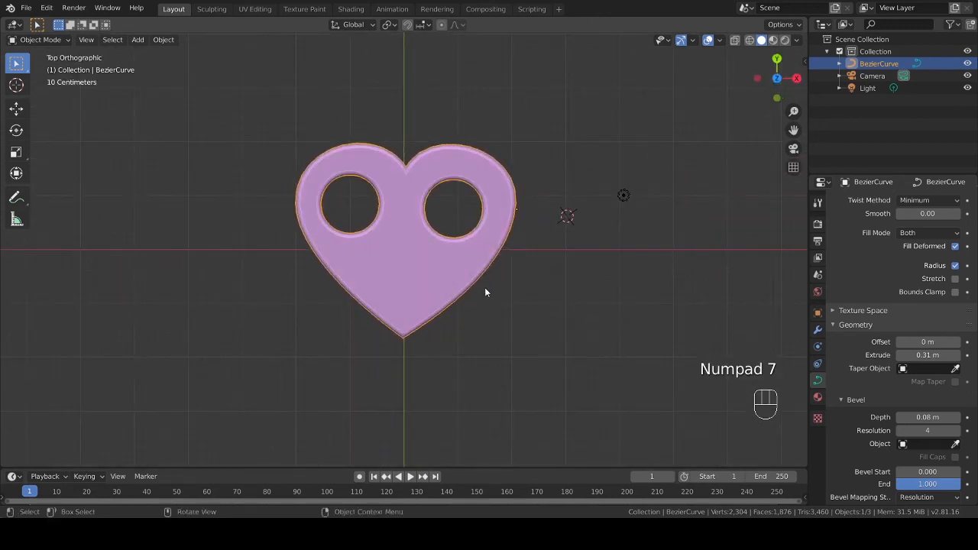
pyautogui.moveTo(485, 294); pyautogui.dragTo(512, 266)
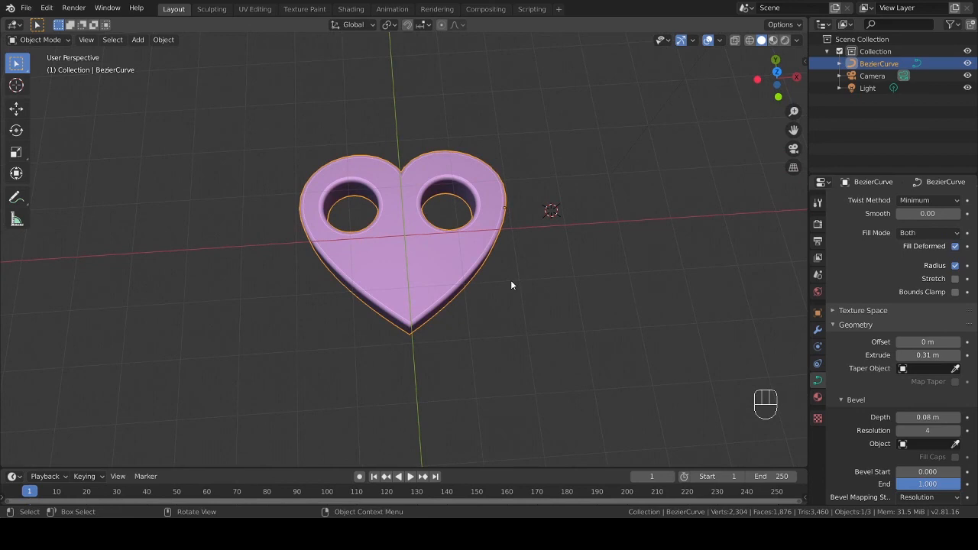
pyautogui.moveTo(503, 280)
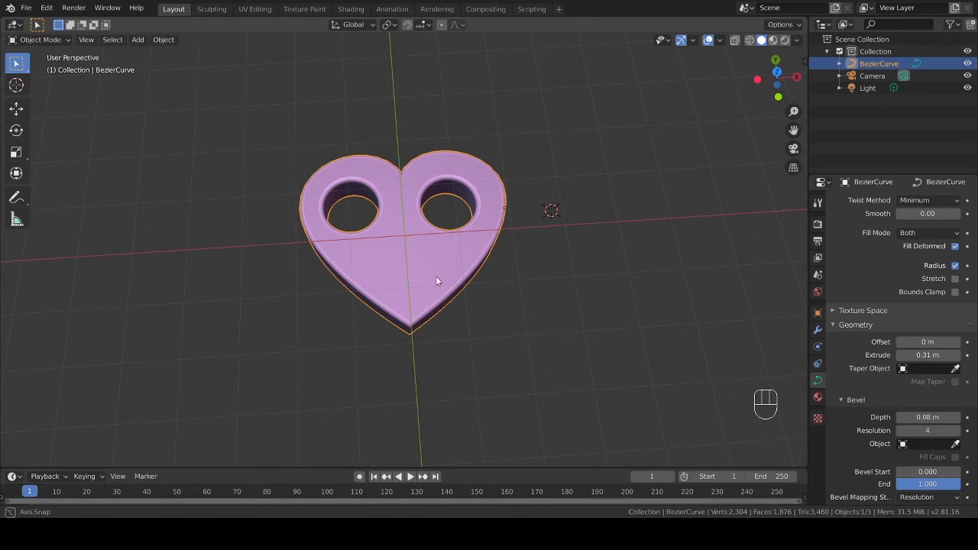
pyautogui.moveTo(436, 281); pyautogui.dragTo(347, 238)
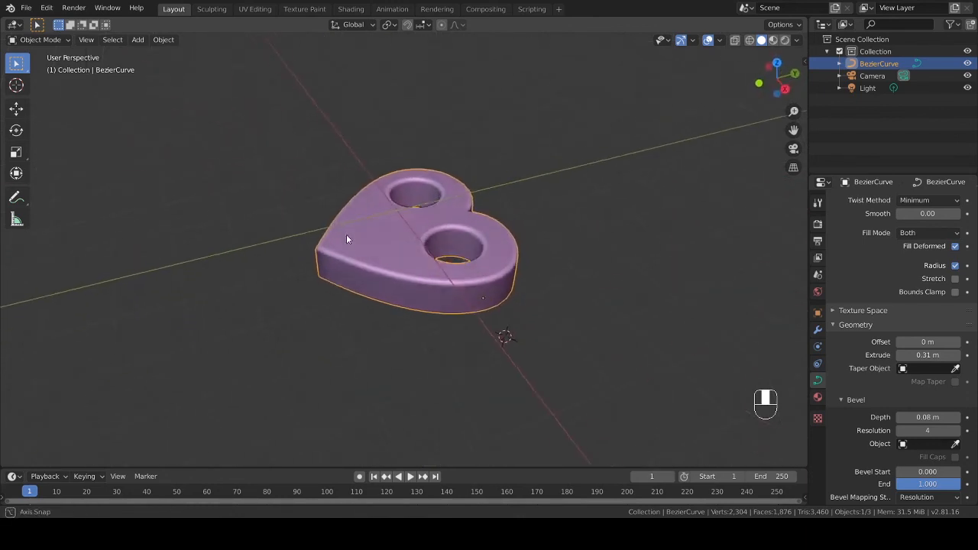